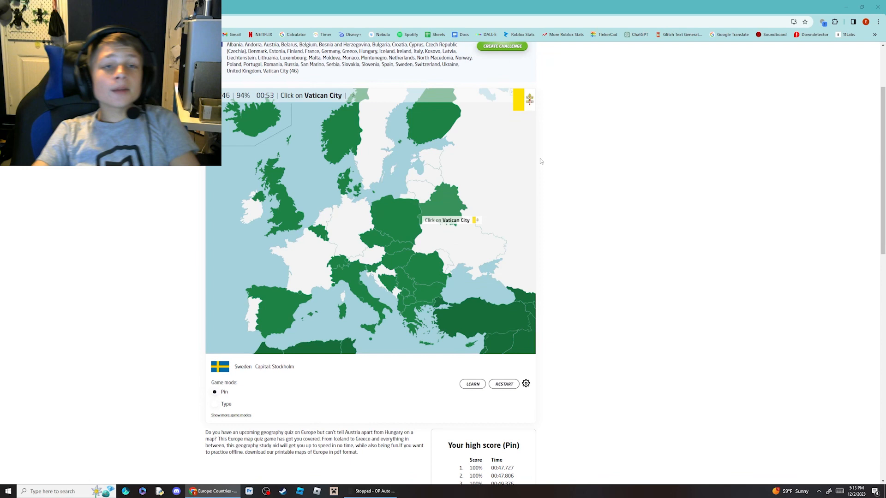
pyautogui.moveTo(362, 304)
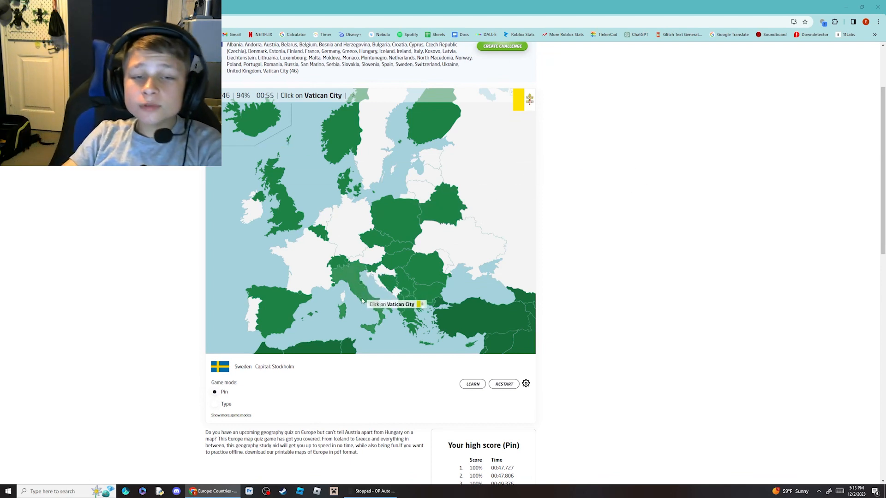
# - Attempt Vatican City, then review the ranked Pin-mode times on the Speedrun.com Seterra leaderboard
pyautogui.click(361, 298)
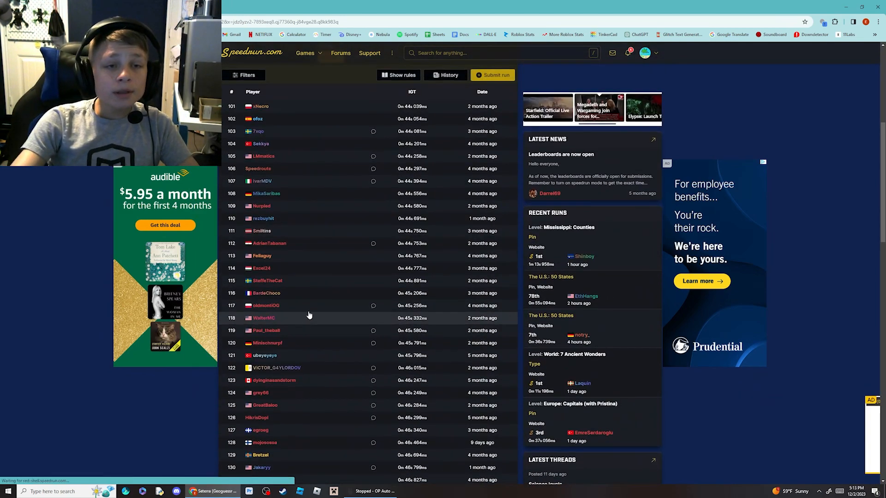
pyautogui.scroll(-3)
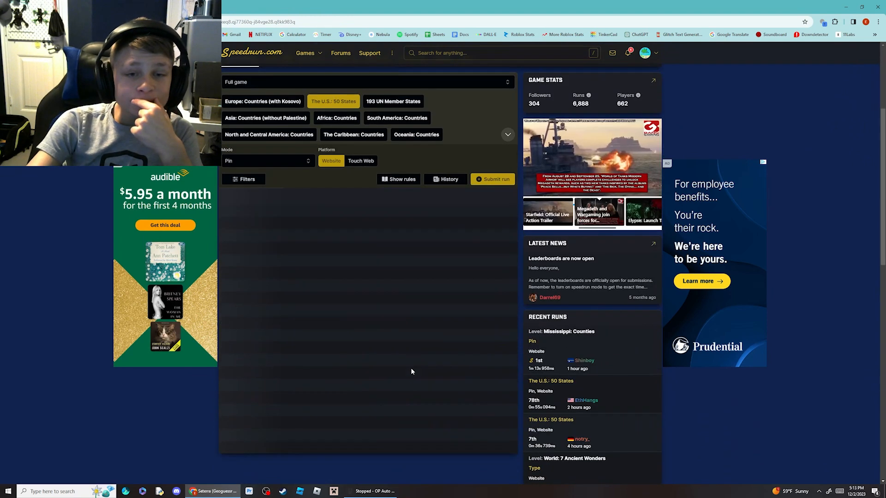
pyautogui.scroll(-3)
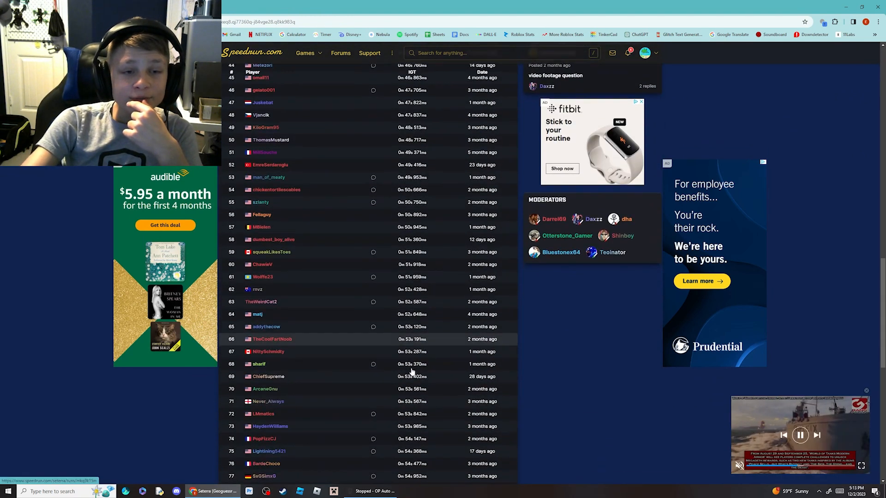
pyautogui.scroll(-3)
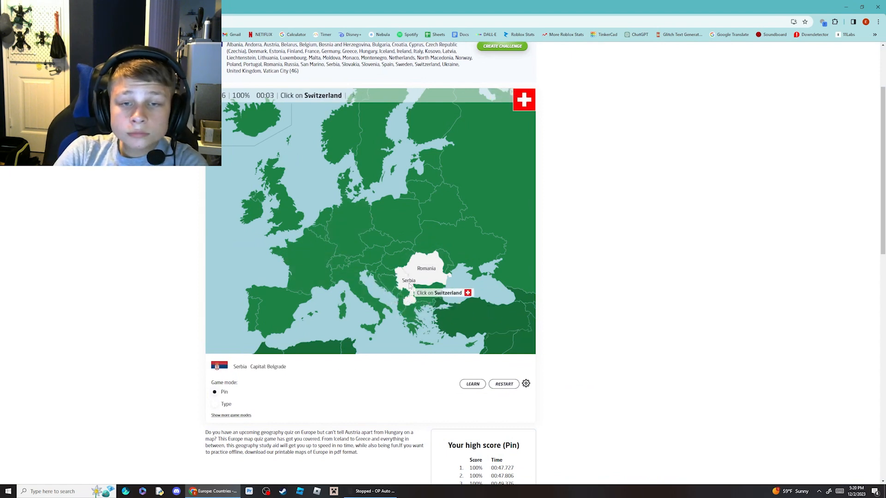
# - Pin Switzerland, Finland, Poland, the Netherlands, Luxembourg and Kosovo as prompted
pyautogui.click(334, 261)
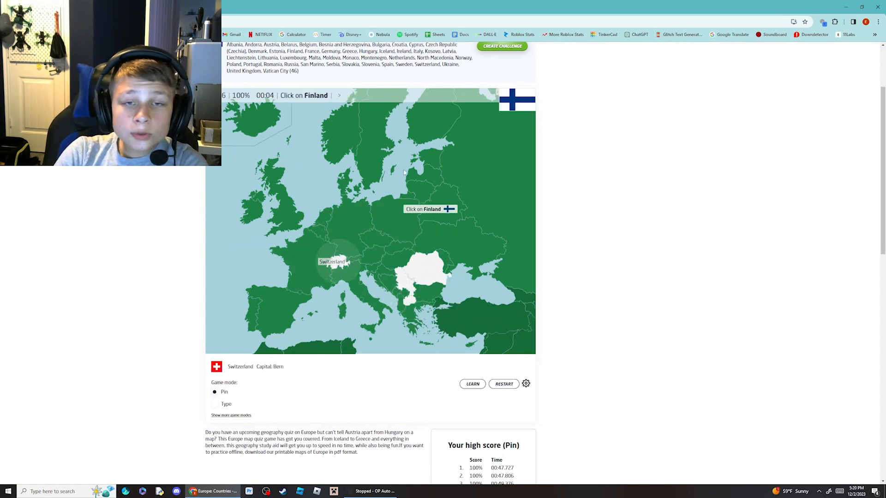
pyautogui.click(432, 119)
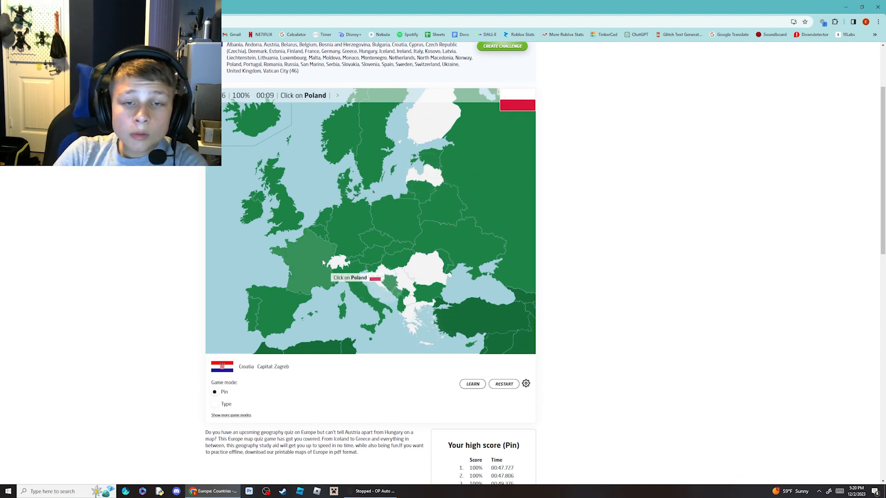
pyautogui.click(394, 226)
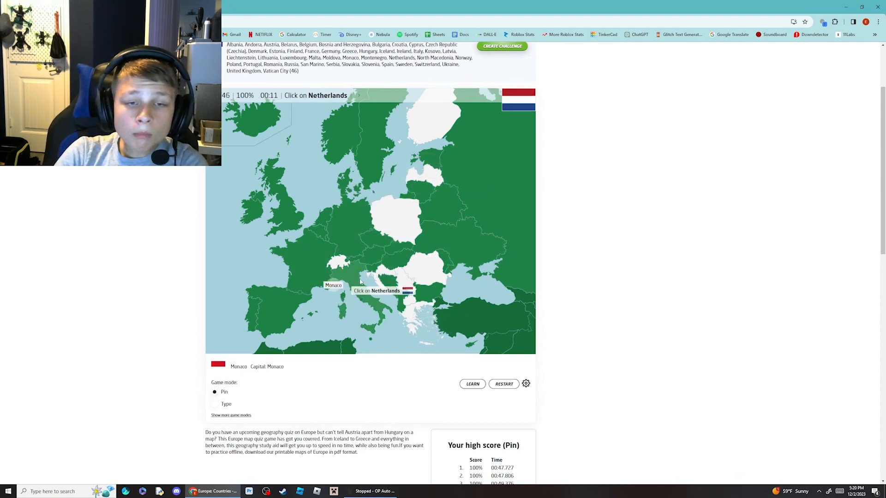
pyautogui.click(379, 291)
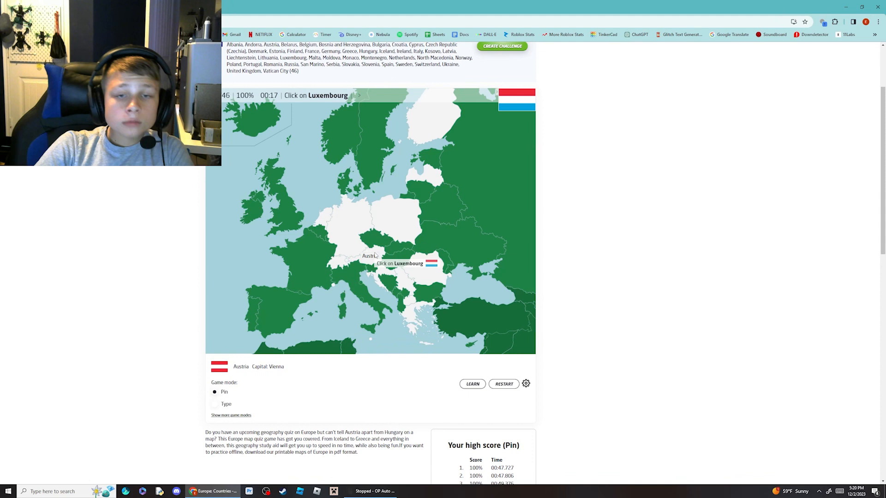
pyautogui.click(326, 240)
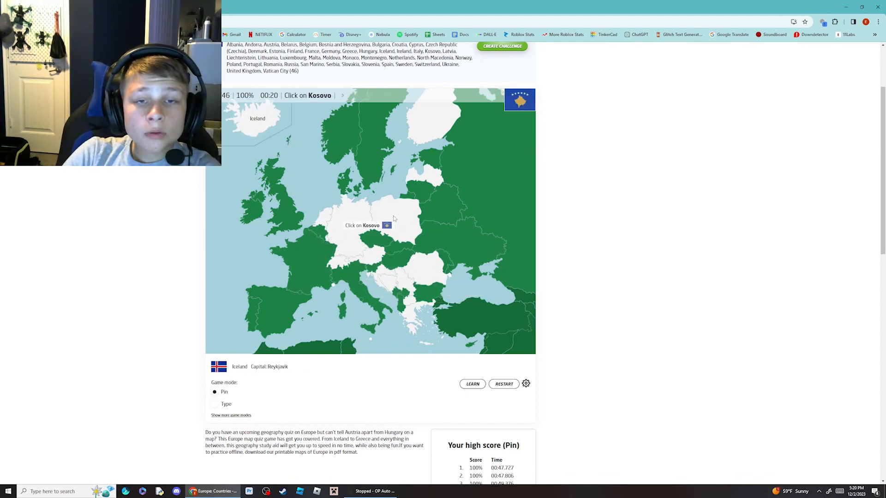
pyautogui.click(402, 293)
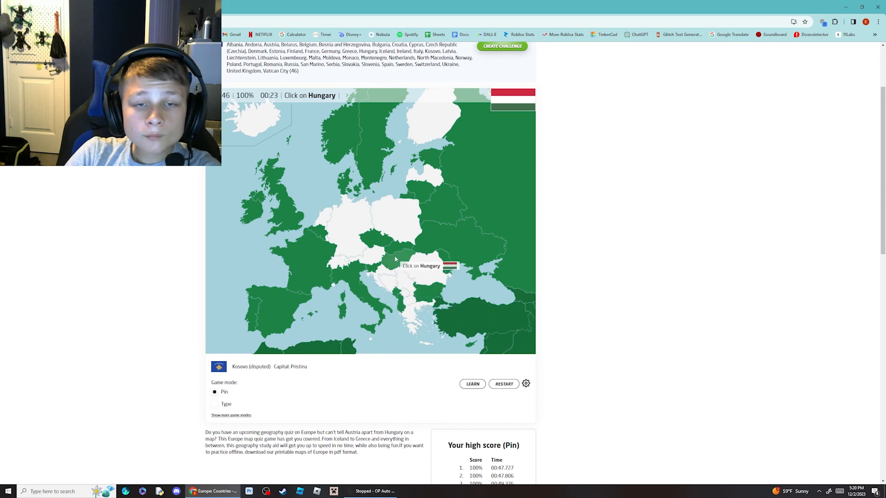
# - Pin Hungary, Albania, Estonia, Slovakia and Montenegro to finish the run at 100%
pyautogui.click(396, 260)
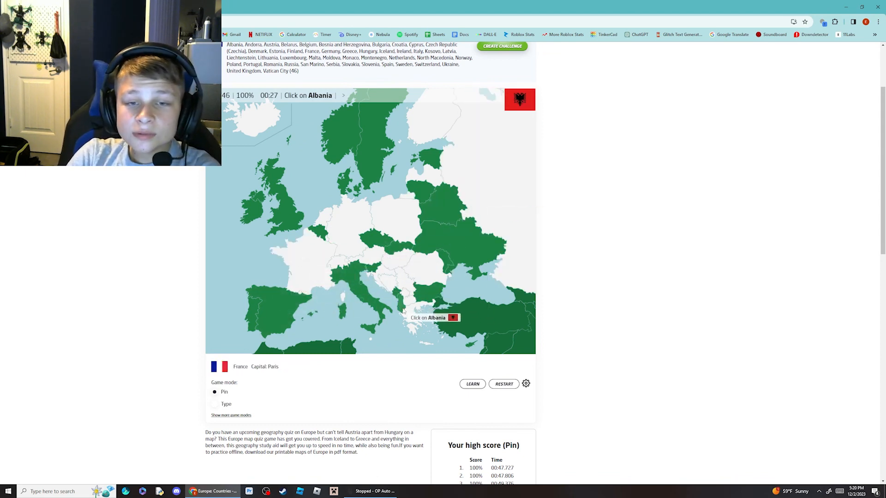
pyautogui.click(403, 311)
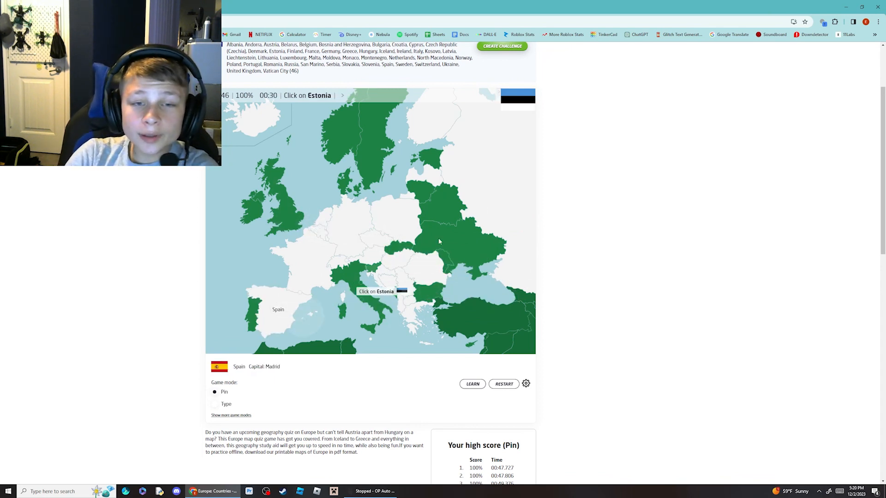
pyautogui.click(428, 155)
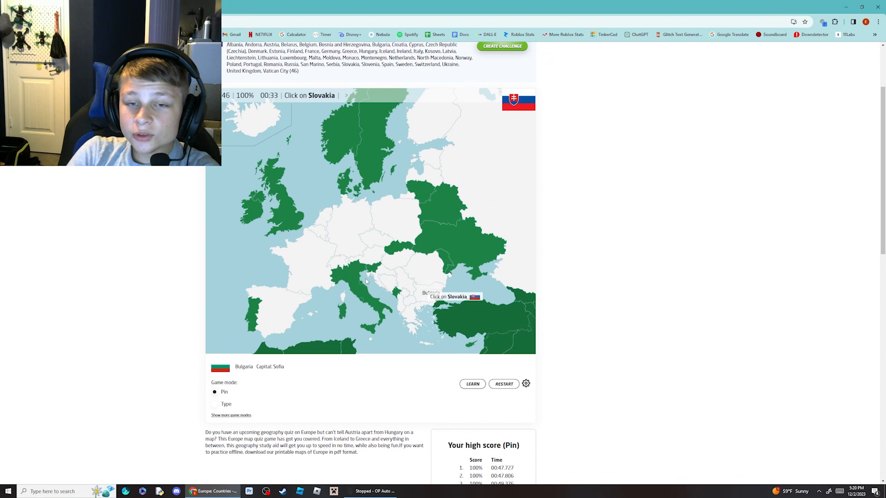
pyautogui.click(396, 247)
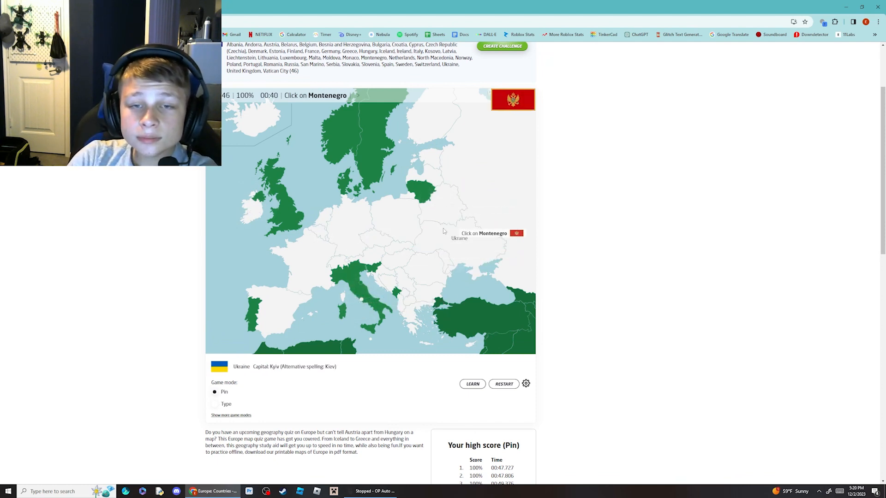
pyautogui.click(396, 290)
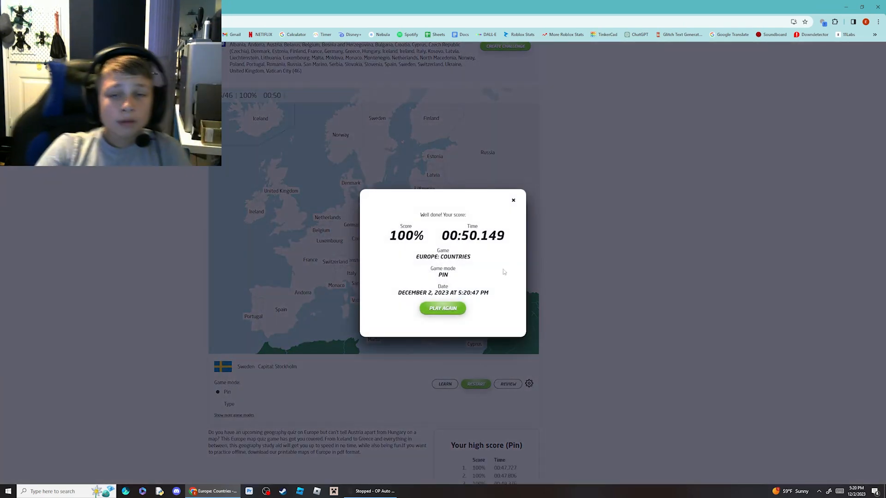
pyautogui.moveTo(442, 308)
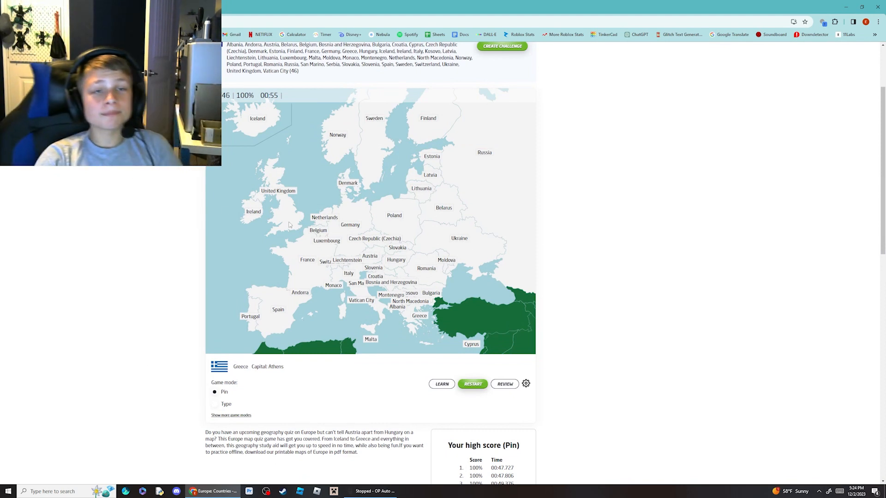
pyautogui.moveTo(617, 273)
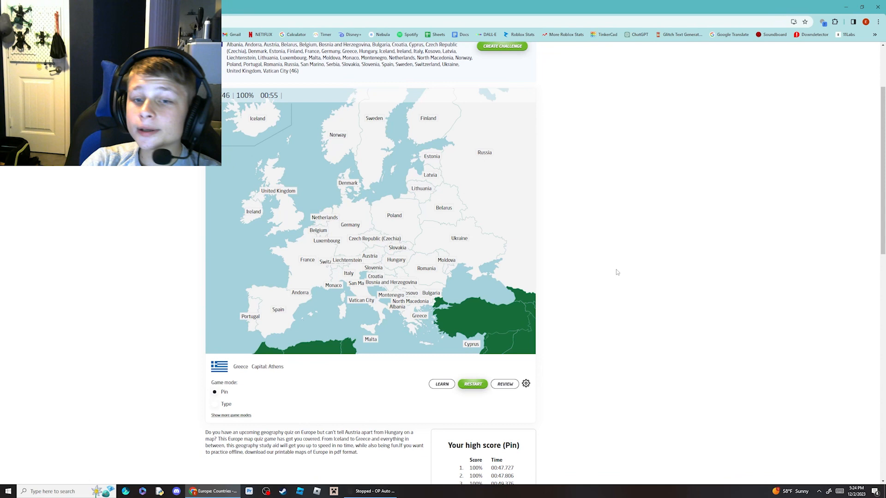
pyautogui.moveTo(608, 273)
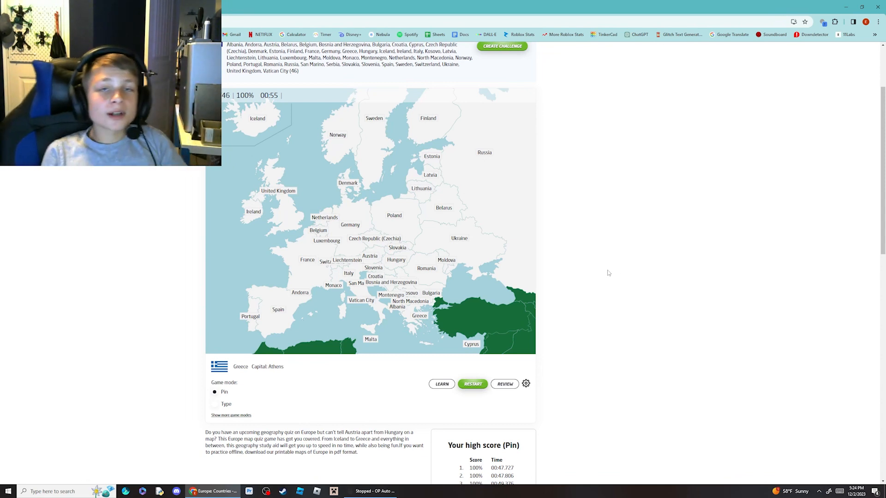